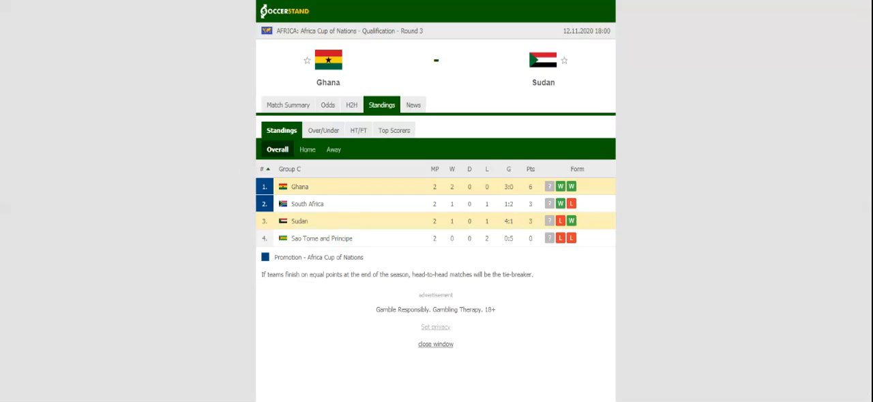
# Open the Ghana vs Sudan H2H tab showing each side's last five matches and past meetings
pyautogui.click(351, 105)
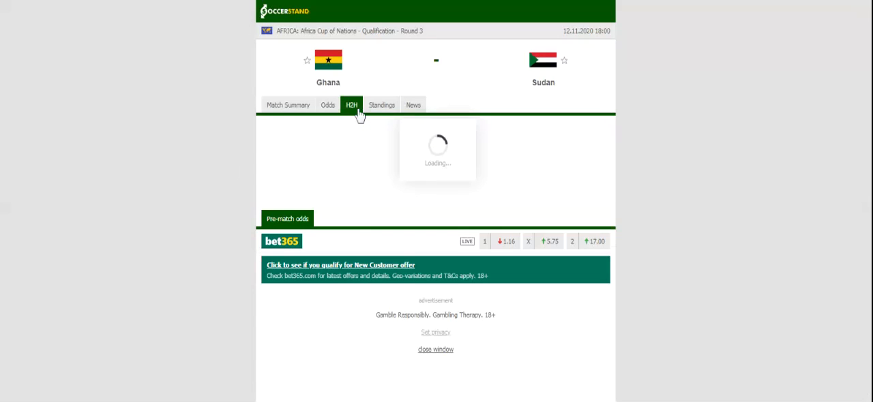
pyautogui.click(351, 105)
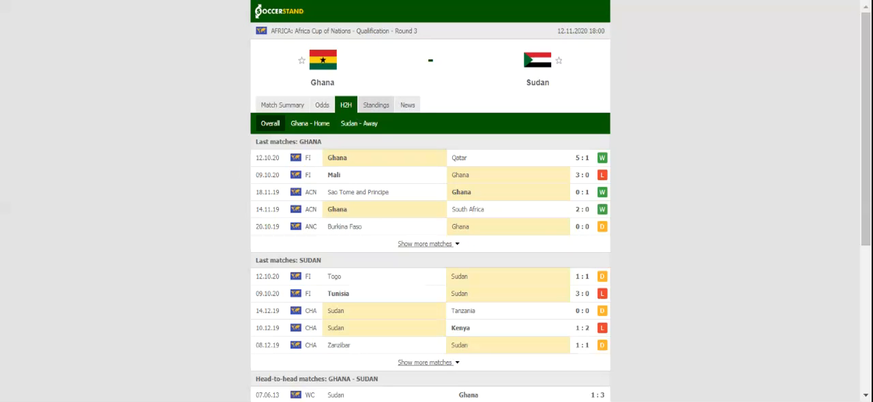